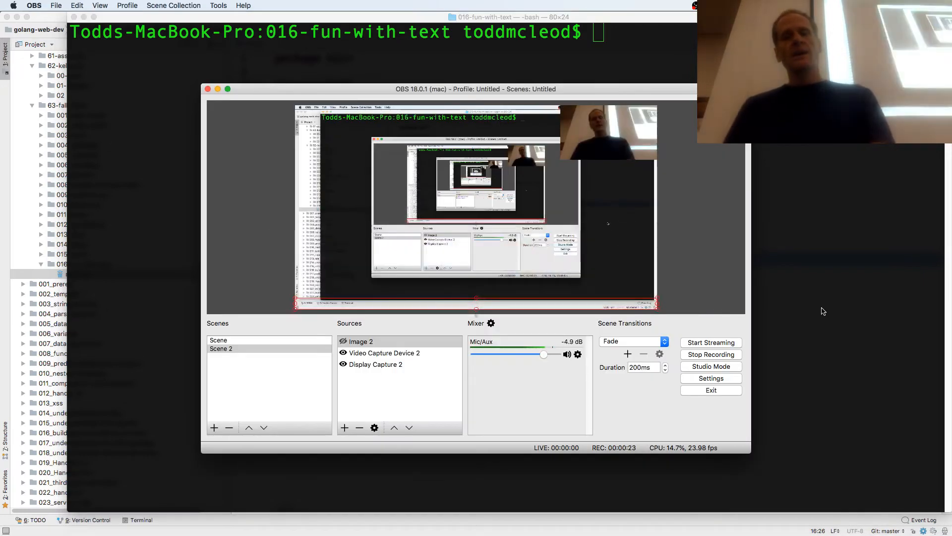
Bring up the Wikipedia ASCII chart in Chrome, glancing at the Go editor, with A at decimal 65 / hex 41
key(cmd+tab)
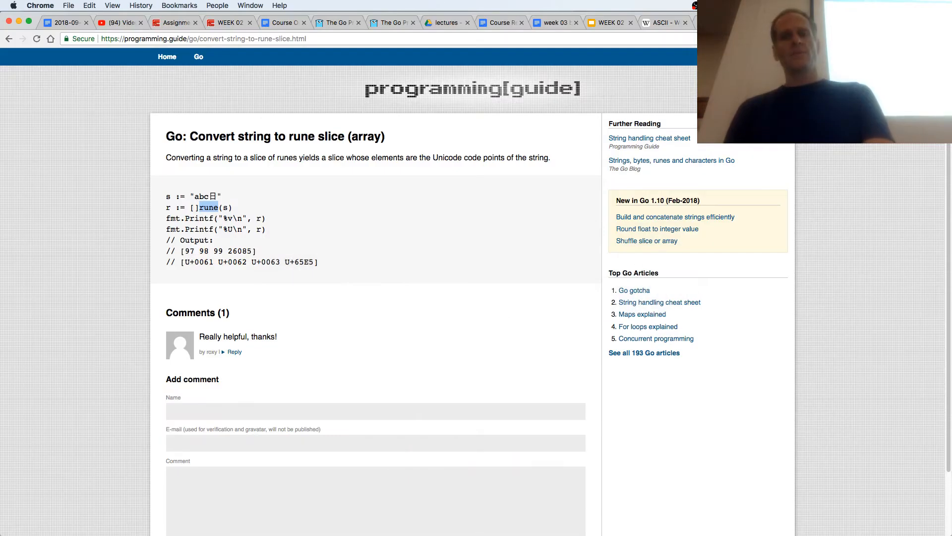
click(661, 22)
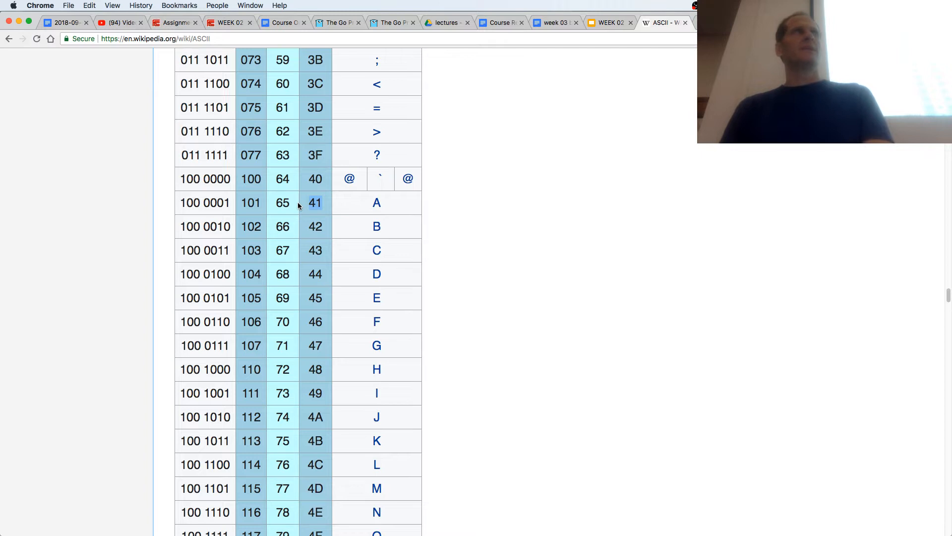
mouse_move(380, 214)
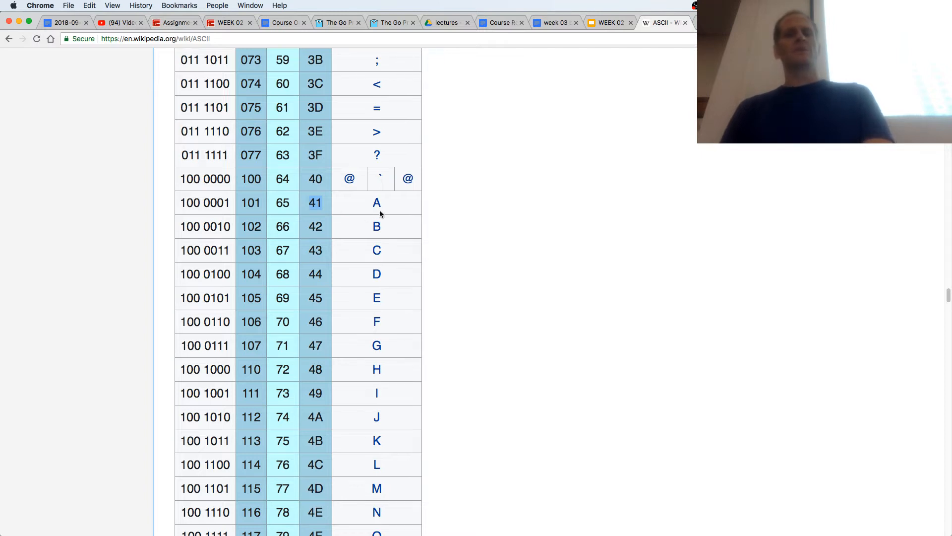
key(Cmd+Tab)
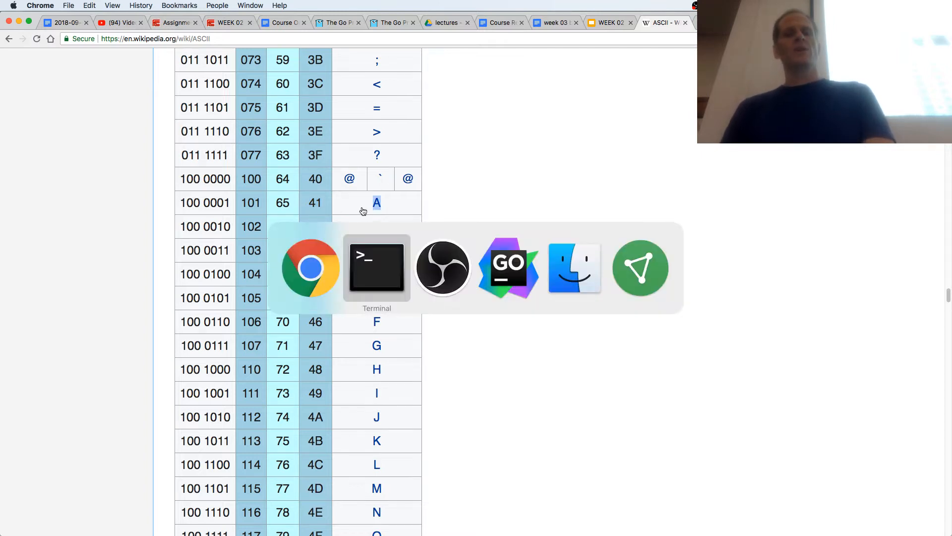
click(508, 267)
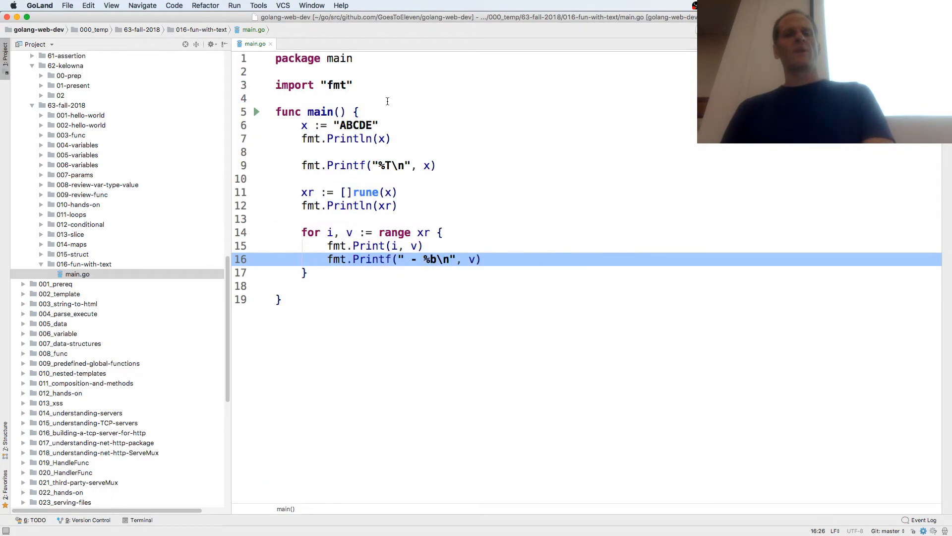
click(303, 125)
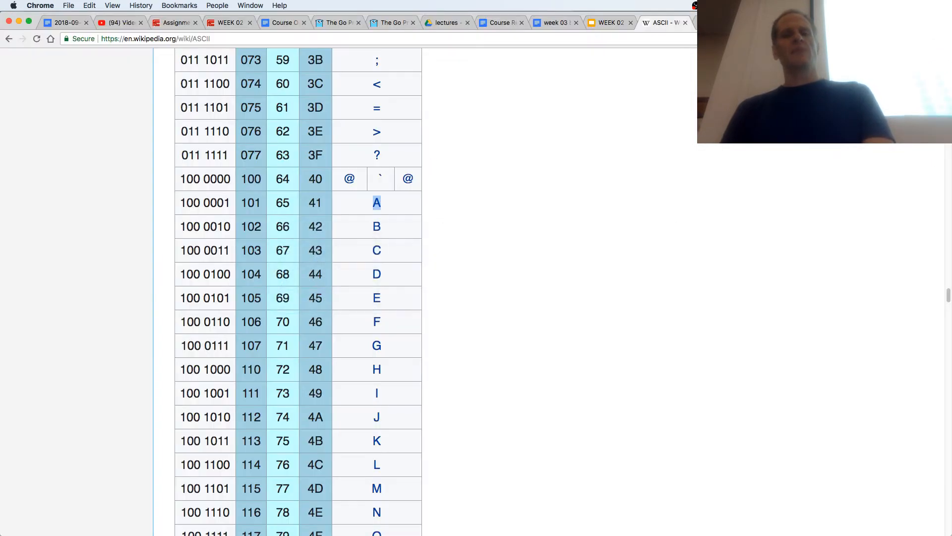
Show the Go spec's numeric types and mark int32 as the type rune aliases
click(394, 23)
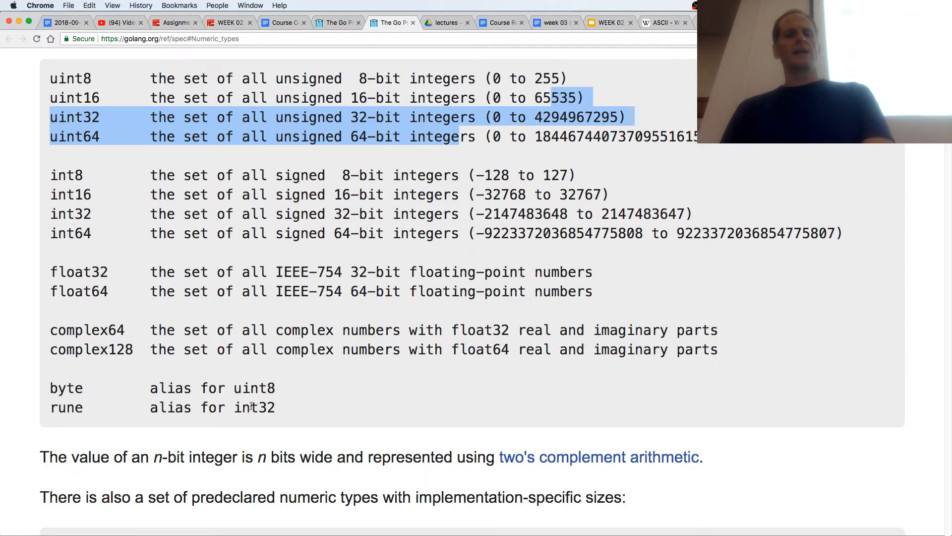
double_click(255, 406)
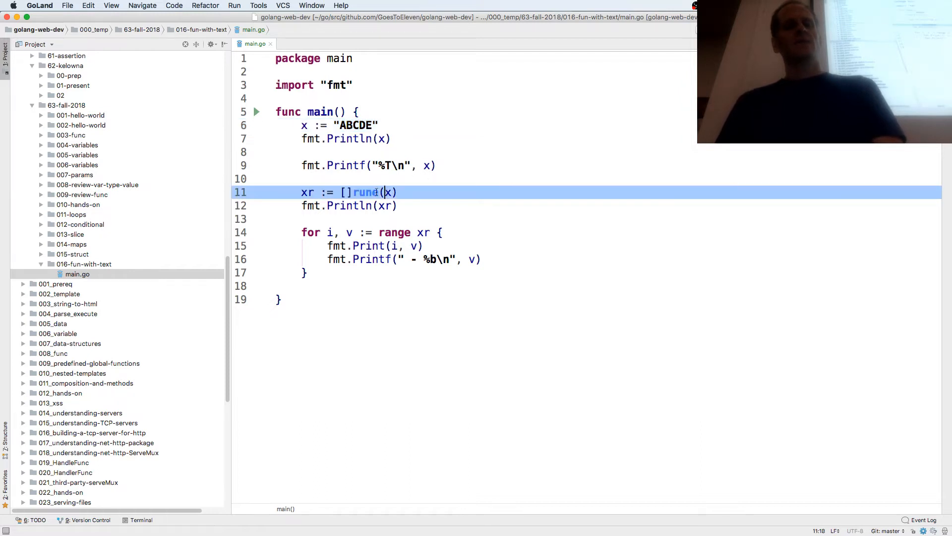
Rework the loop's Printf to print each rune with a %d decimal verb alongside binary
click(305, 191)
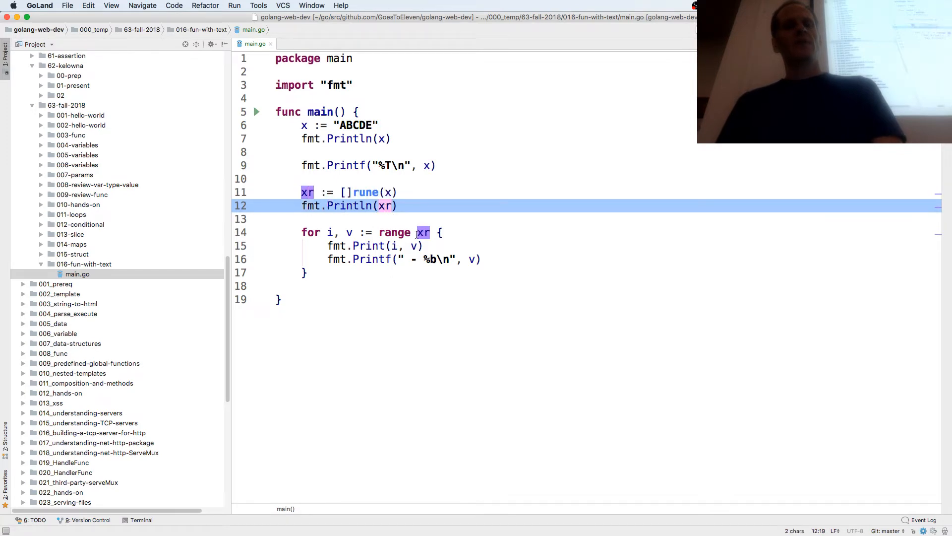
click(427, 232)
text(_)
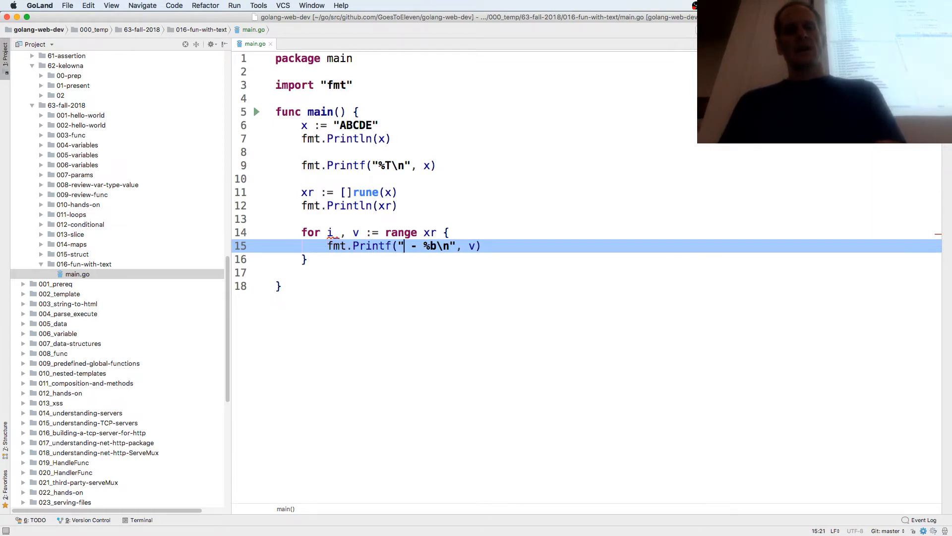
text(%d)
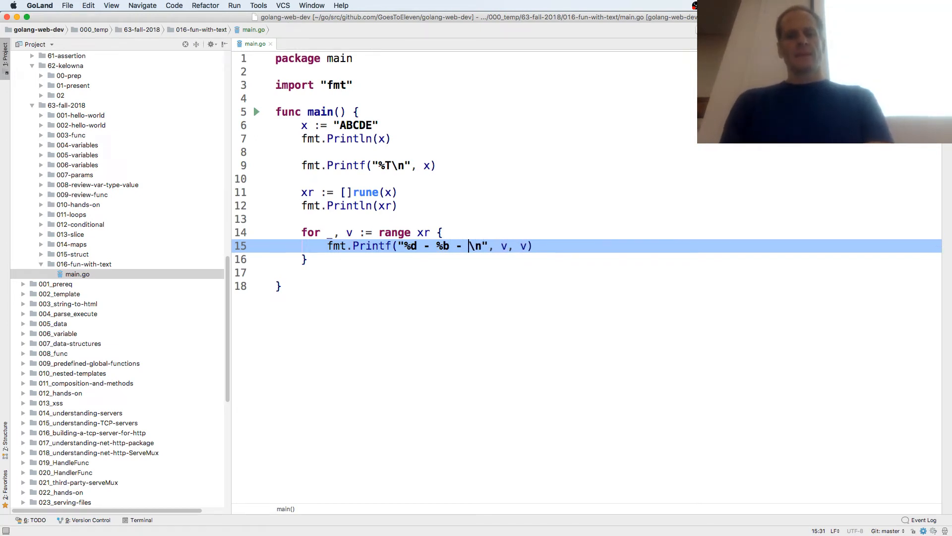
Add a %OX hex verb with a third v argument to the Printf and run main.go
text(%)
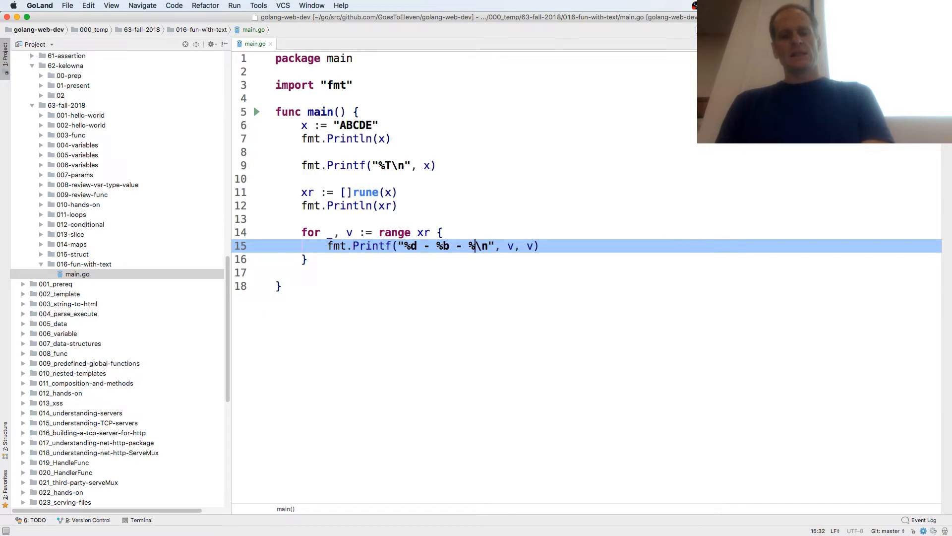
text(OX)
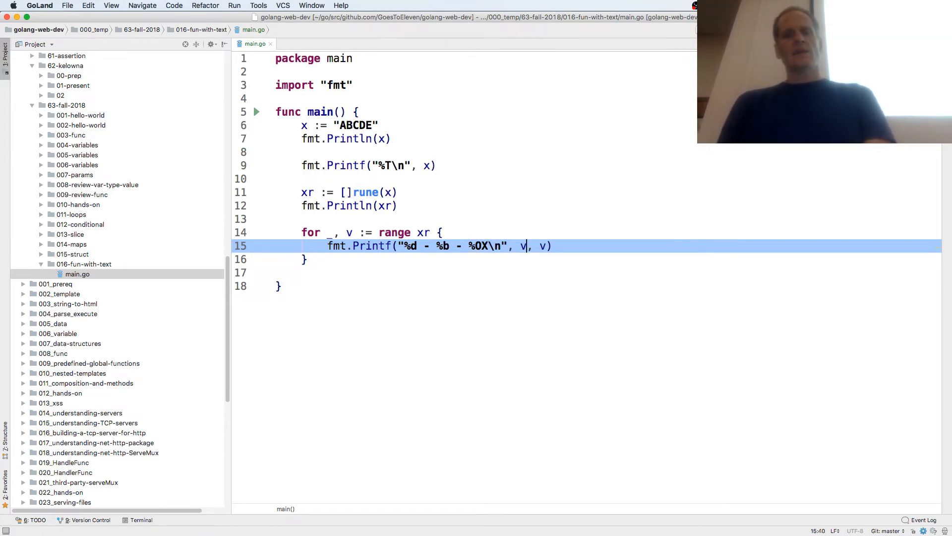
text(, v)
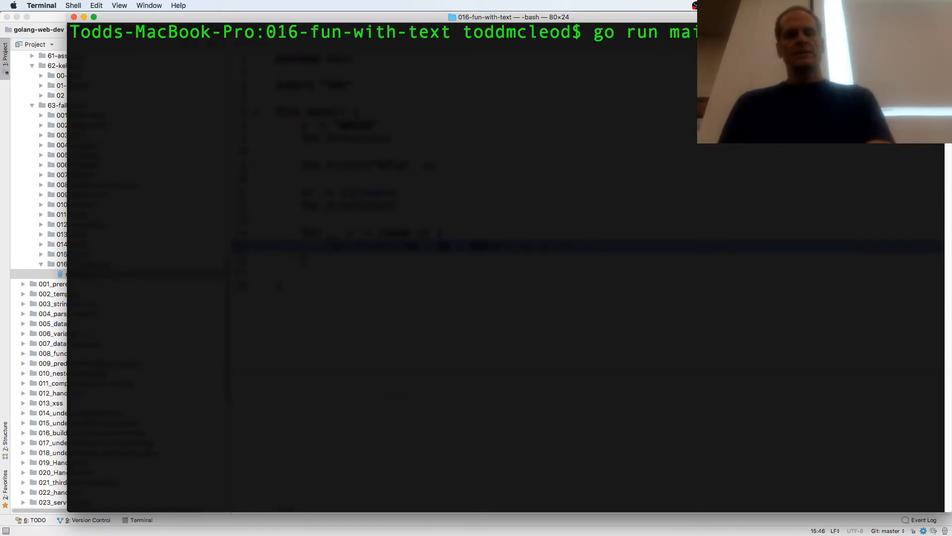
key(Return)
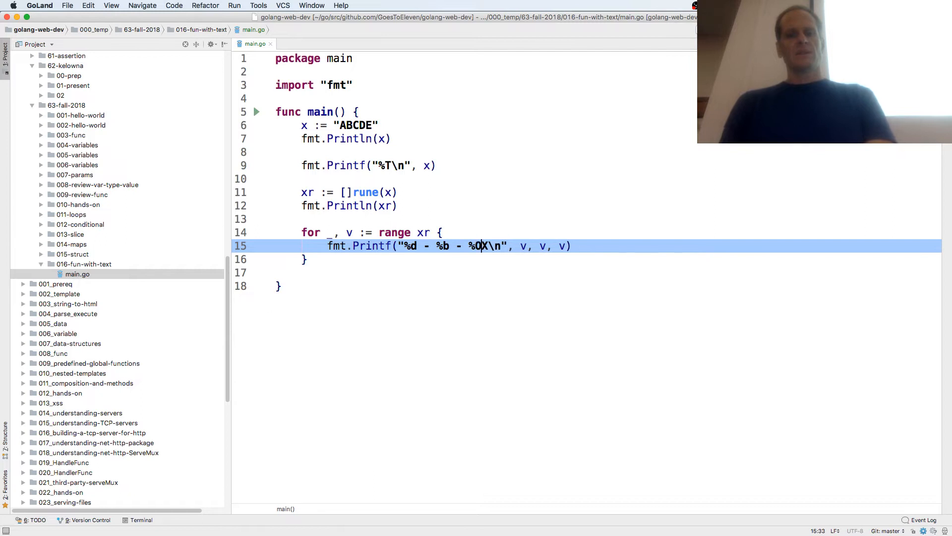
key(backspace)
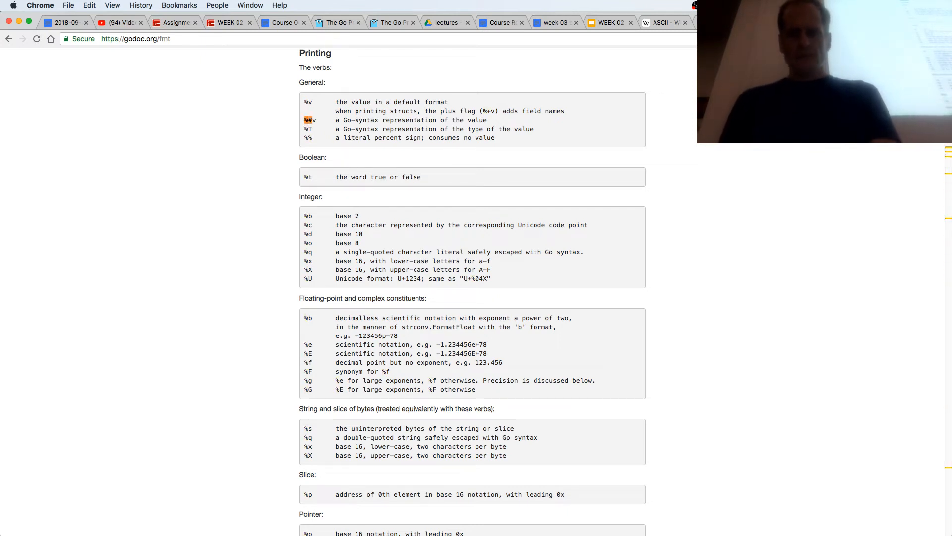
Scroll the fmt documentation from the printing verbs down to the # alternate-format flag
scroll(down, 3)
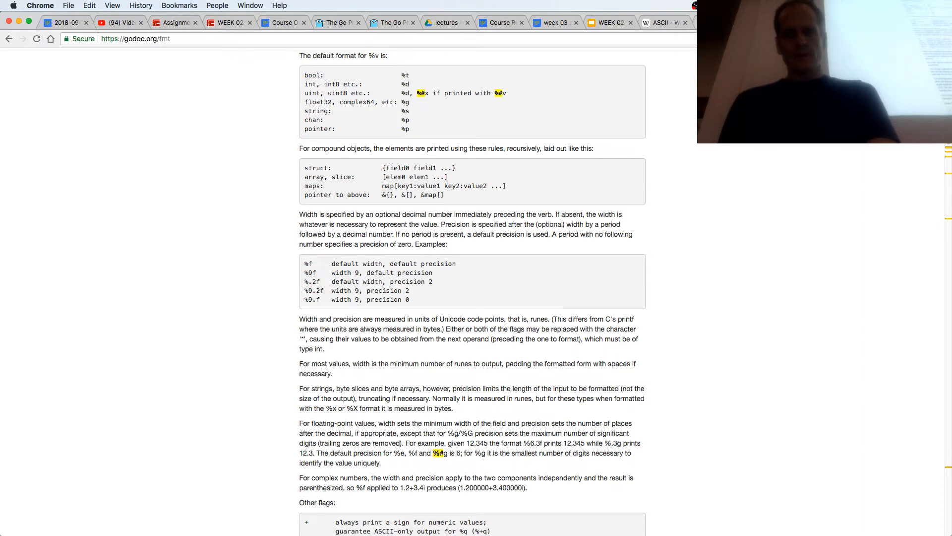
scroll(down, 3)
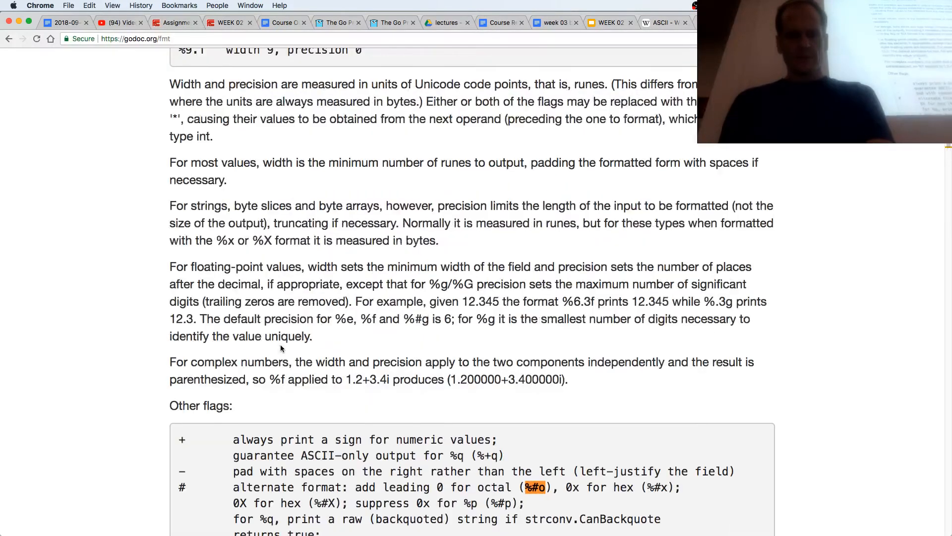
scroll(down, 3)
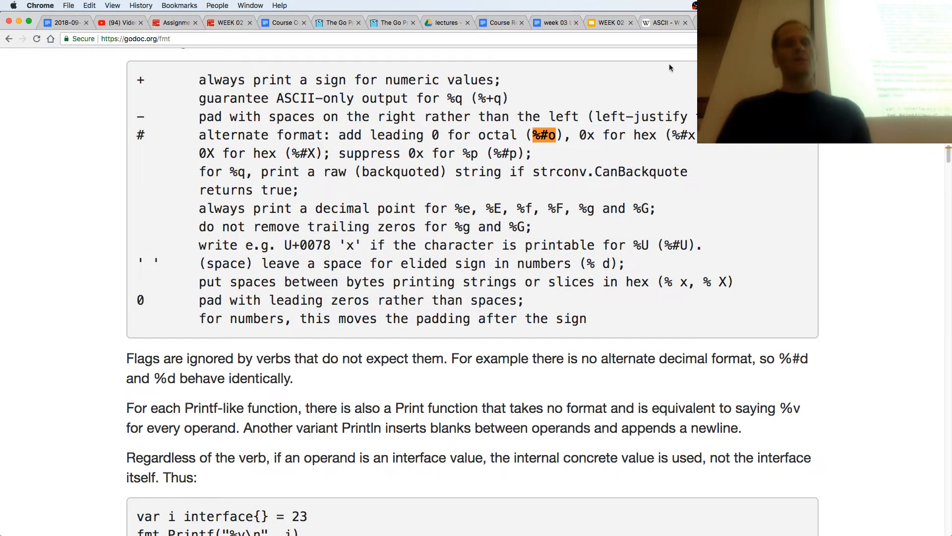
Review the week 03 binary numbering document's numeral tables down to hexadecimal and look up 'hex'
click(607, 23)
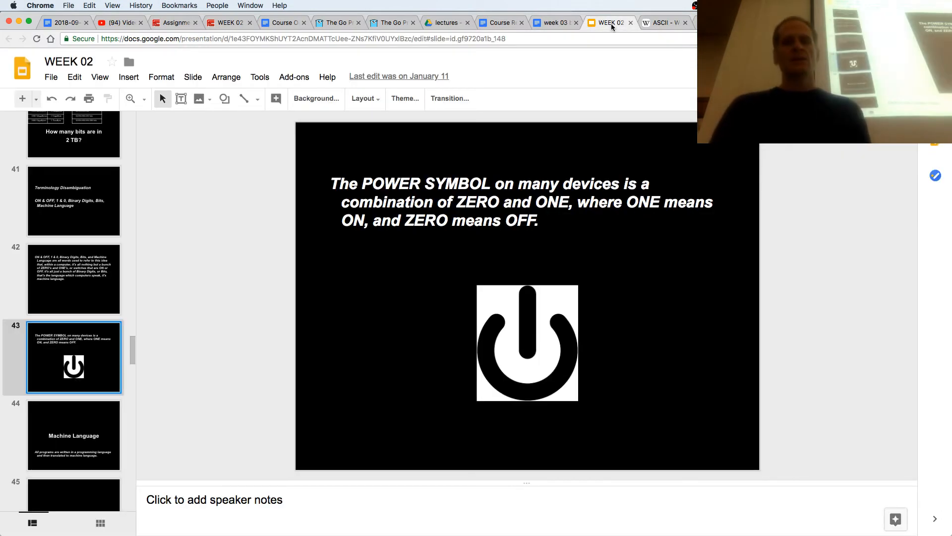
click(553, 23)
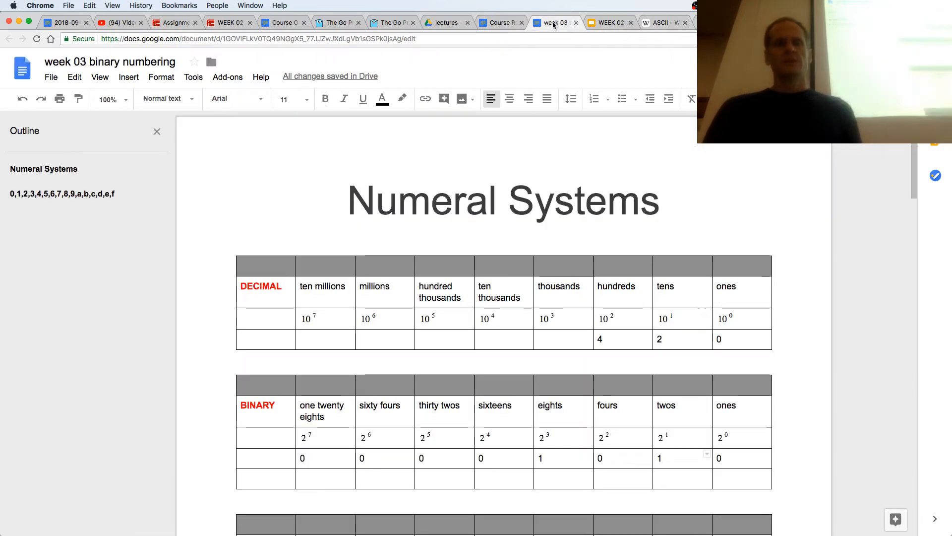
scroll(down, 3)
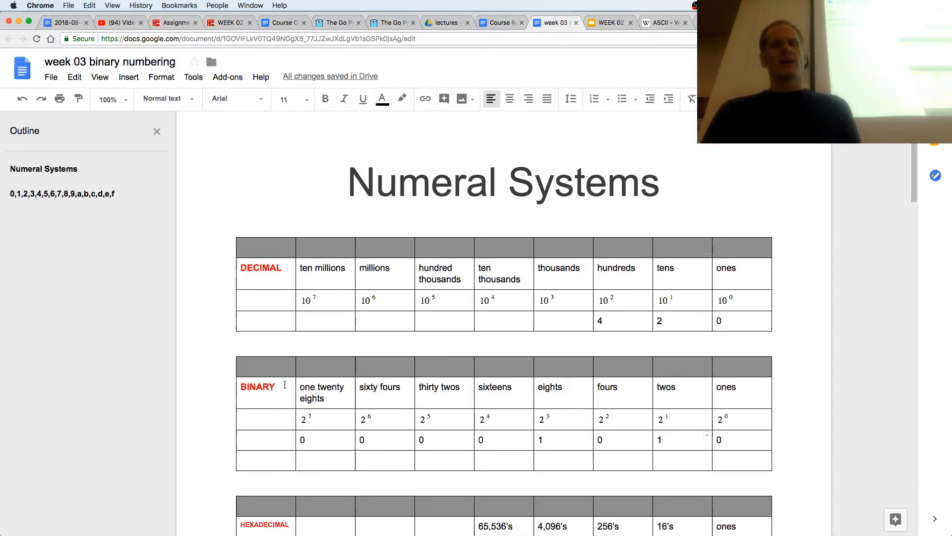
scroll(down, 3)
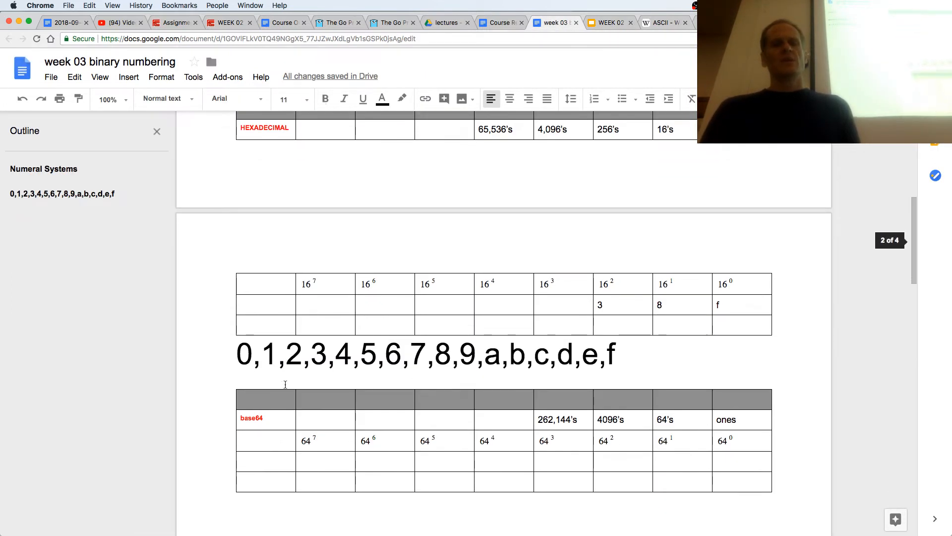
scroll(down, 3)
text(1)
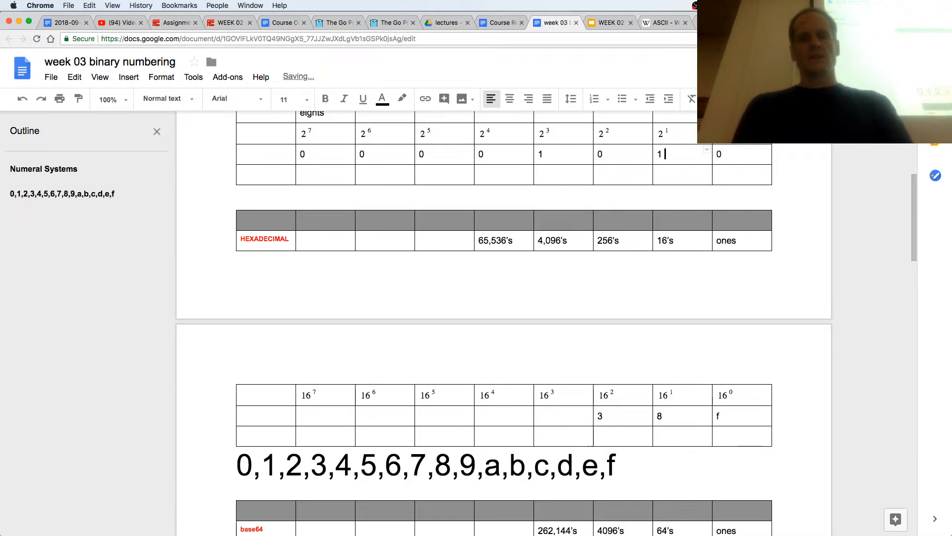
text(hex)
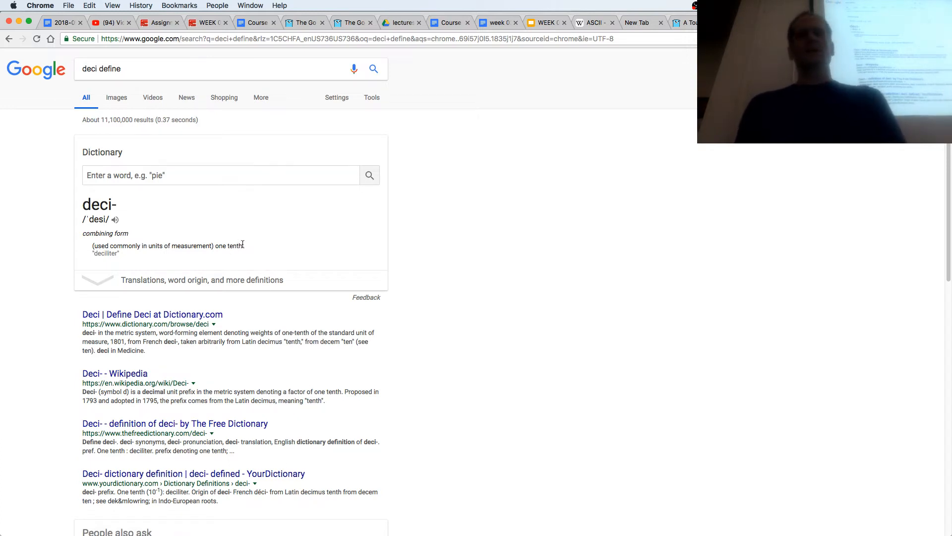
Return from the search results to the week 03 document's hexadecimal table and 0–f digit list
click(495, 23)
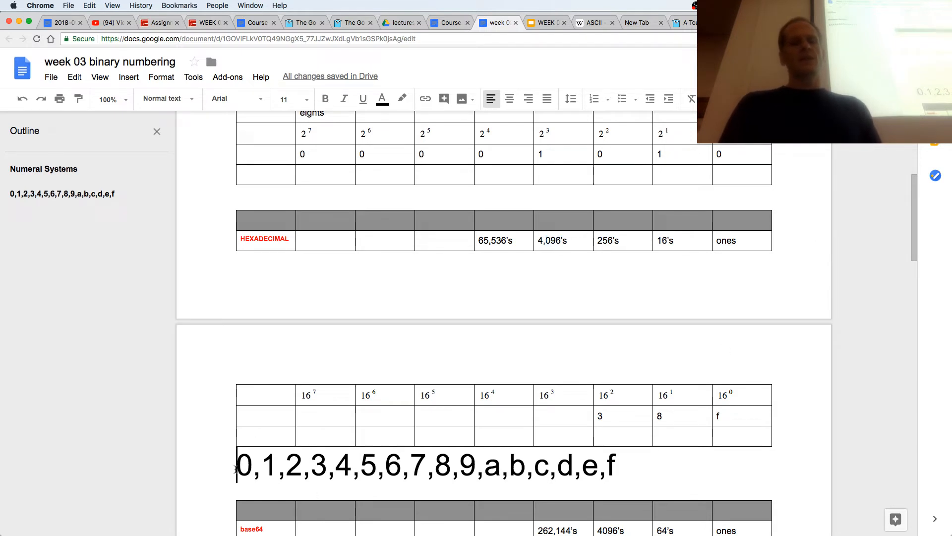
Highlight the hex digit list from 0 through a in the document
drag(236, 466, 478, 466)
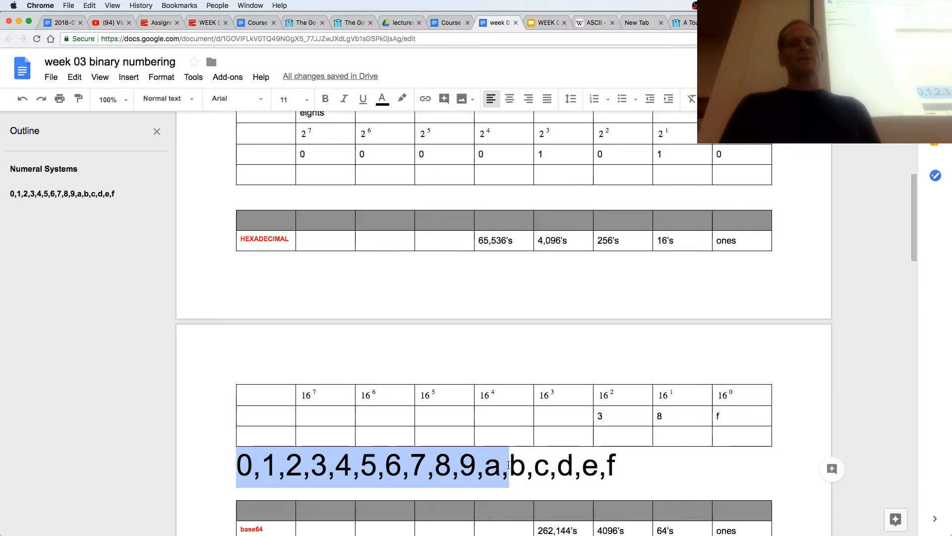
drag(507, 466, 554, 466)
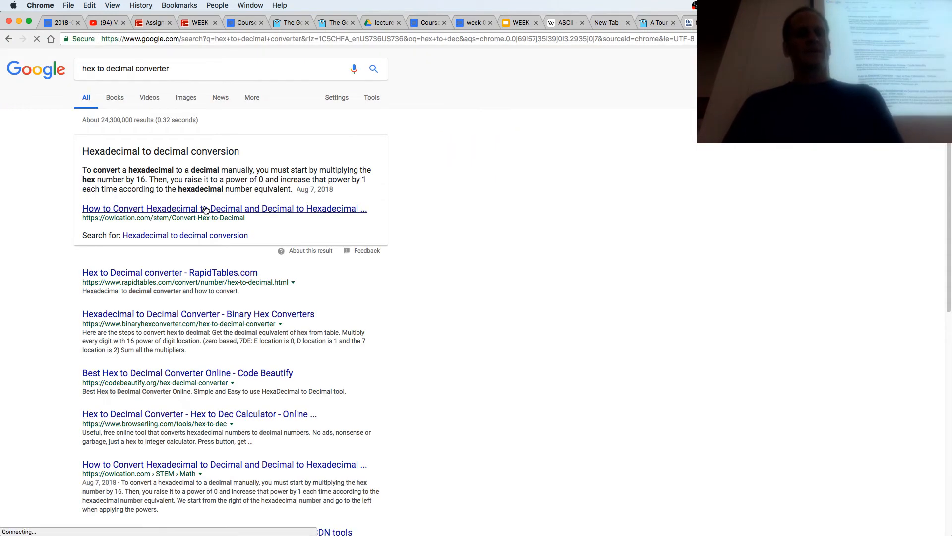
Skim the owlcation hex article, go back, and land on the RapidTables Hex to Decimal converter
click(225, 208)
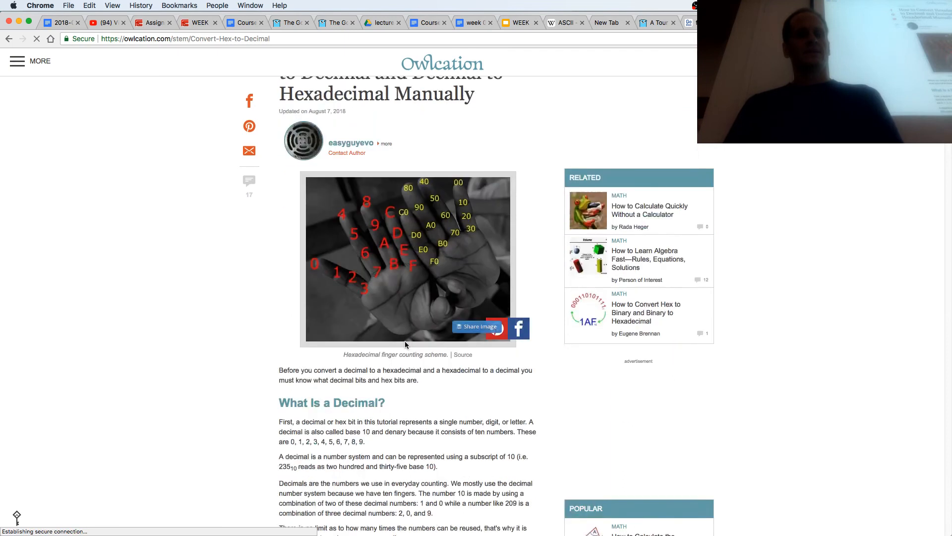
scroll(down, 3)
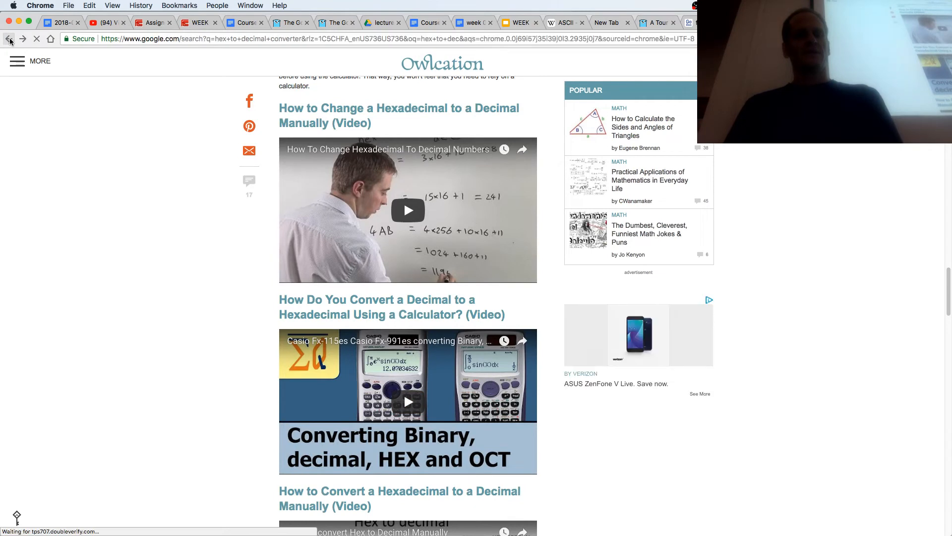
click(9, 39)
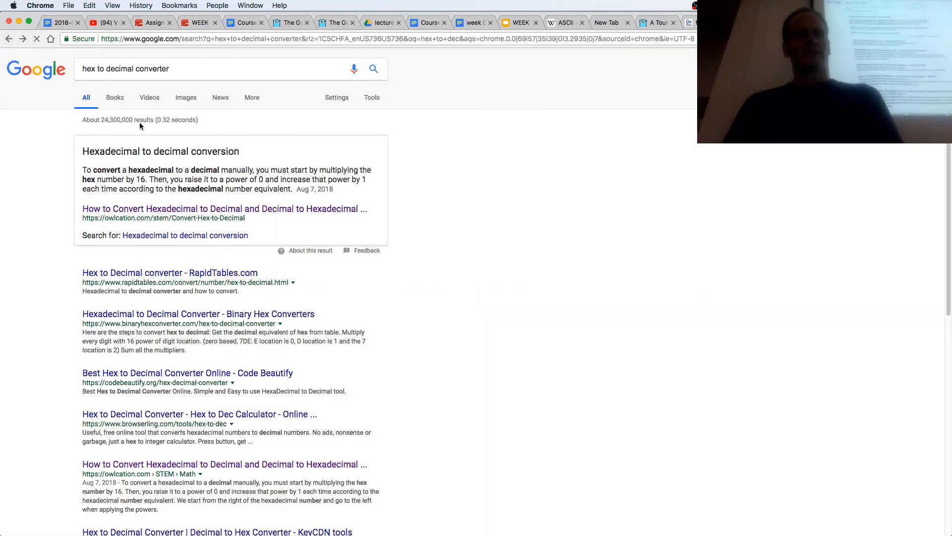
click(170, 271)
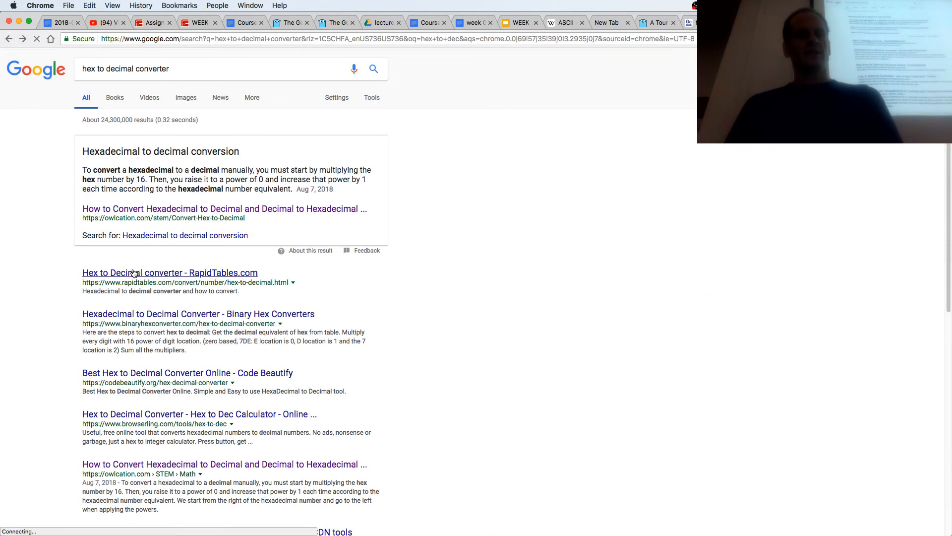
click(170, 272)
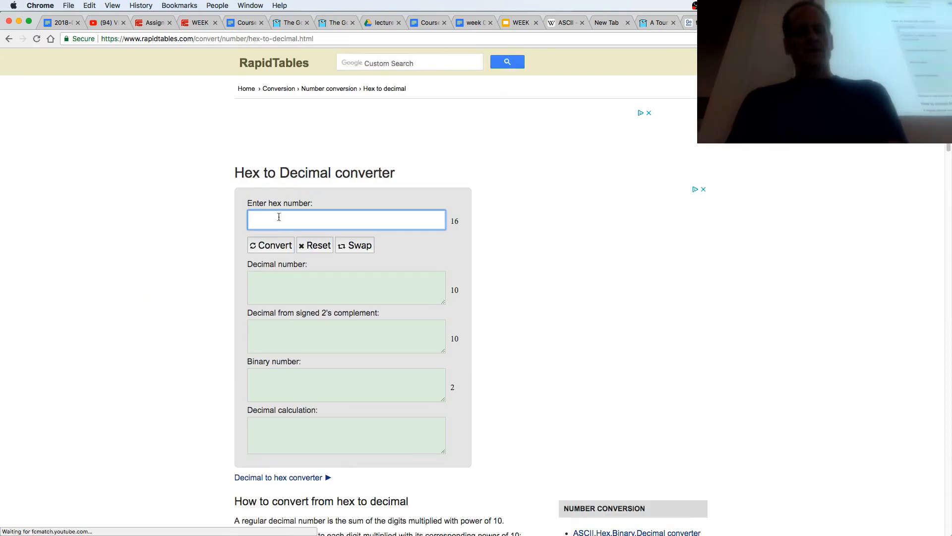
Convert hex 38f to decimal 911 in the RapidTables converter
text(38f)
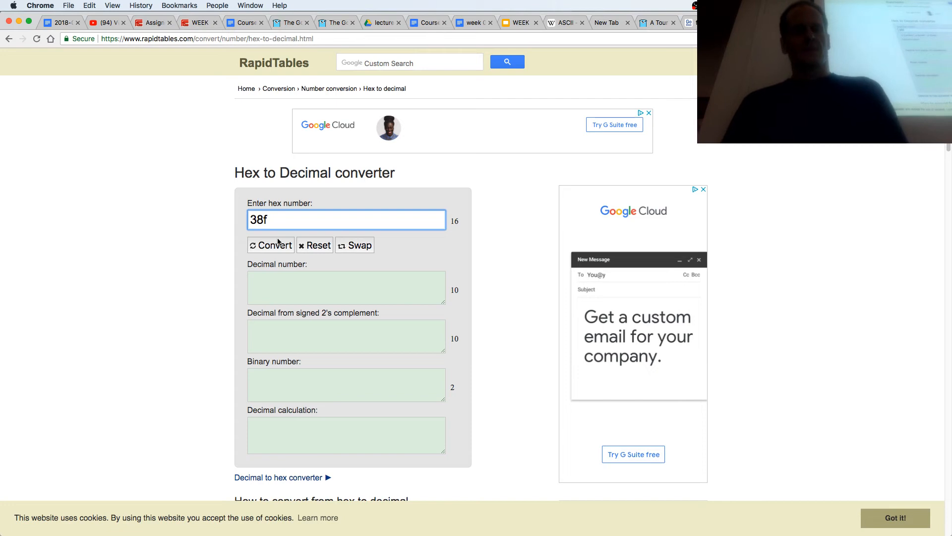
click(271, 245)
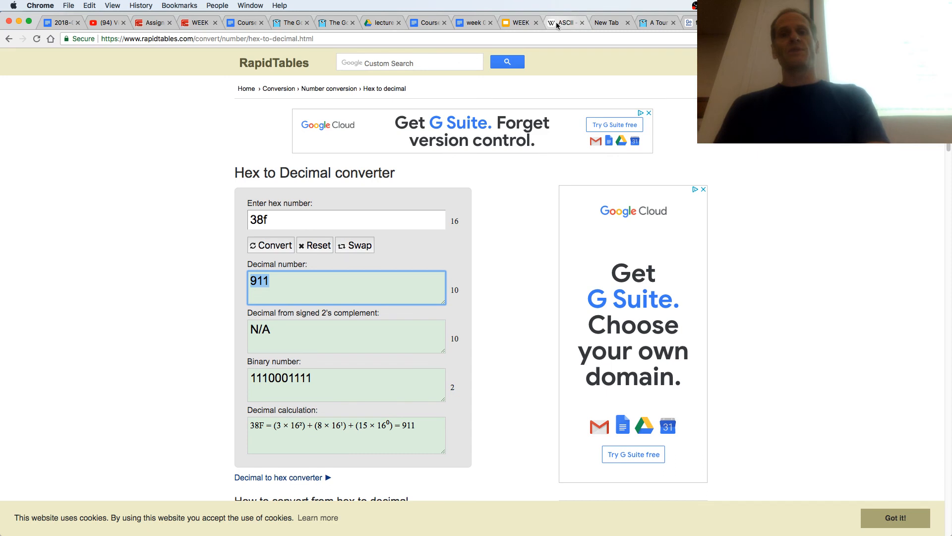
In the Wikipedia ASCII chart, highlight A's binary code and its decimal value 65
click(563, 22)
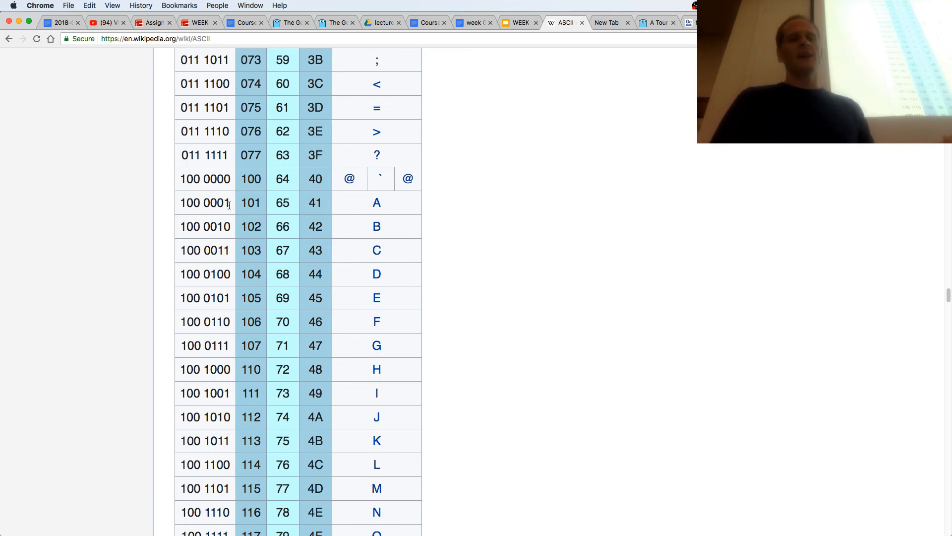
double_click(226, 202)
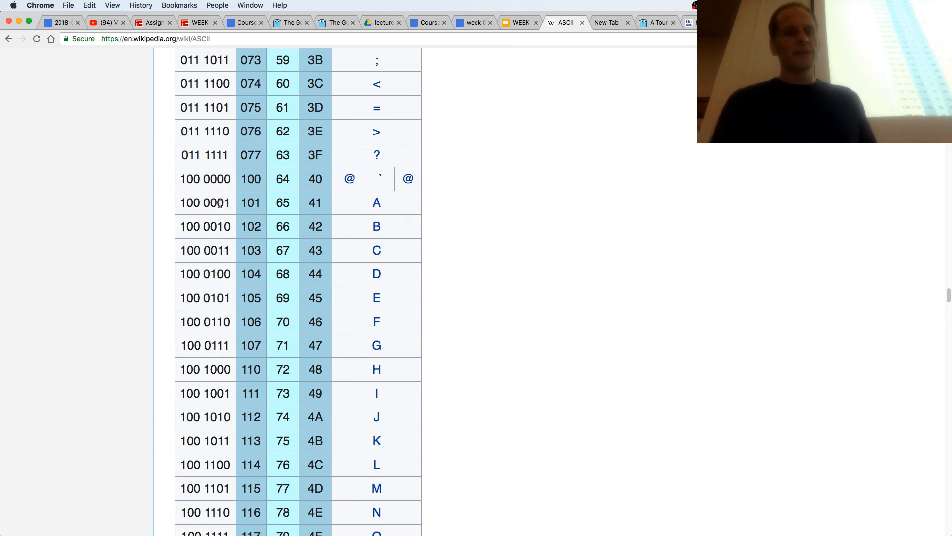
double_click(226, 203)
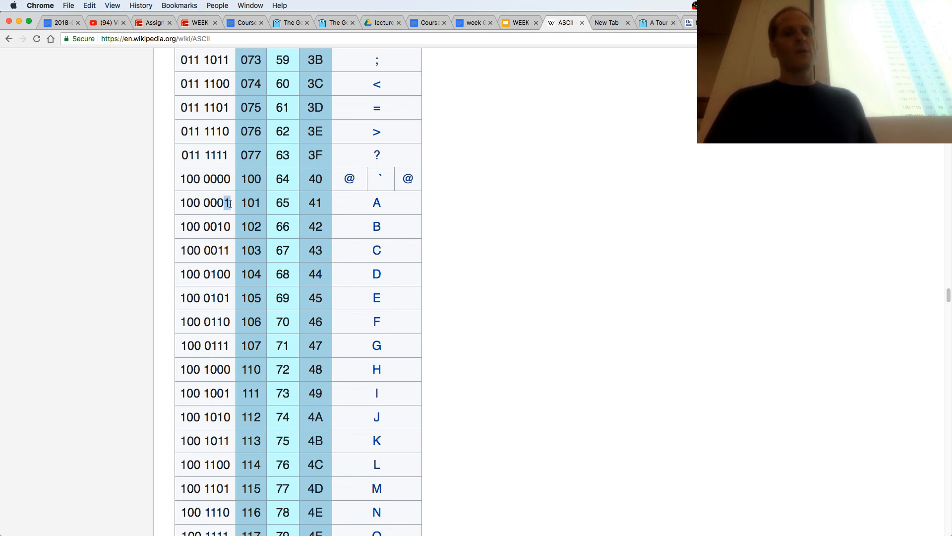
double_click(282, 202)
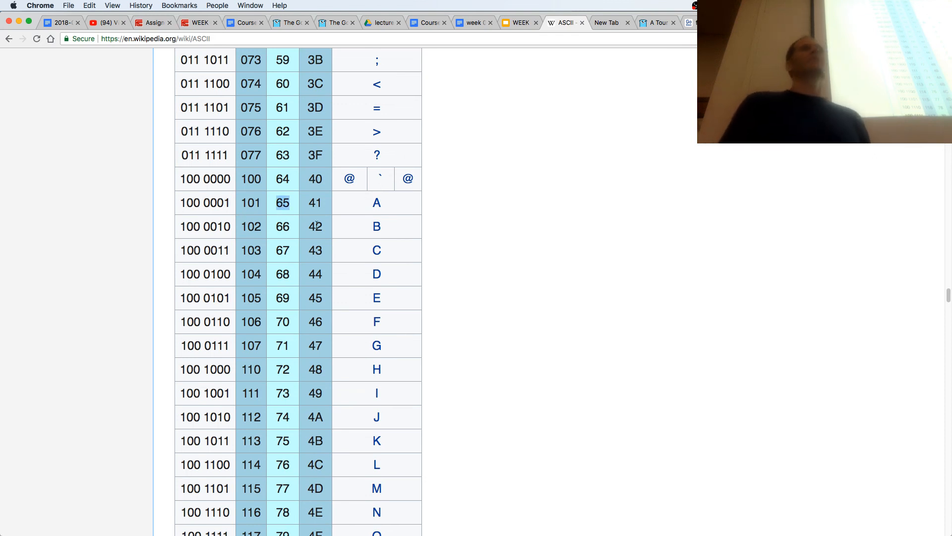